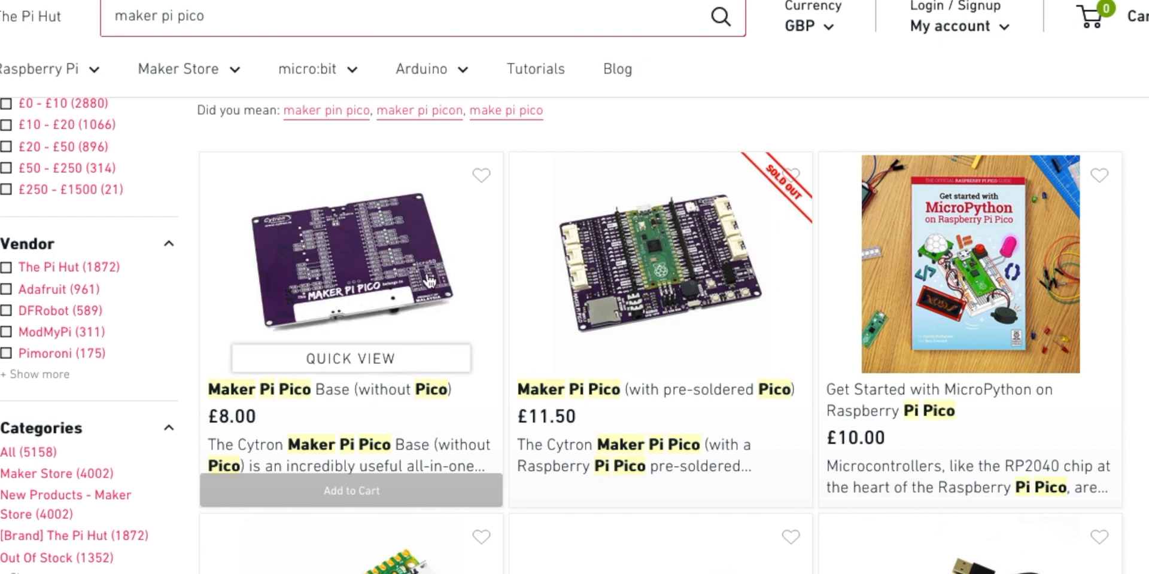
Open the Maker Pi Pico Base (without Pico) search result and scroll its product page
{"action": "left_click", "coordinate": [350, 269]}
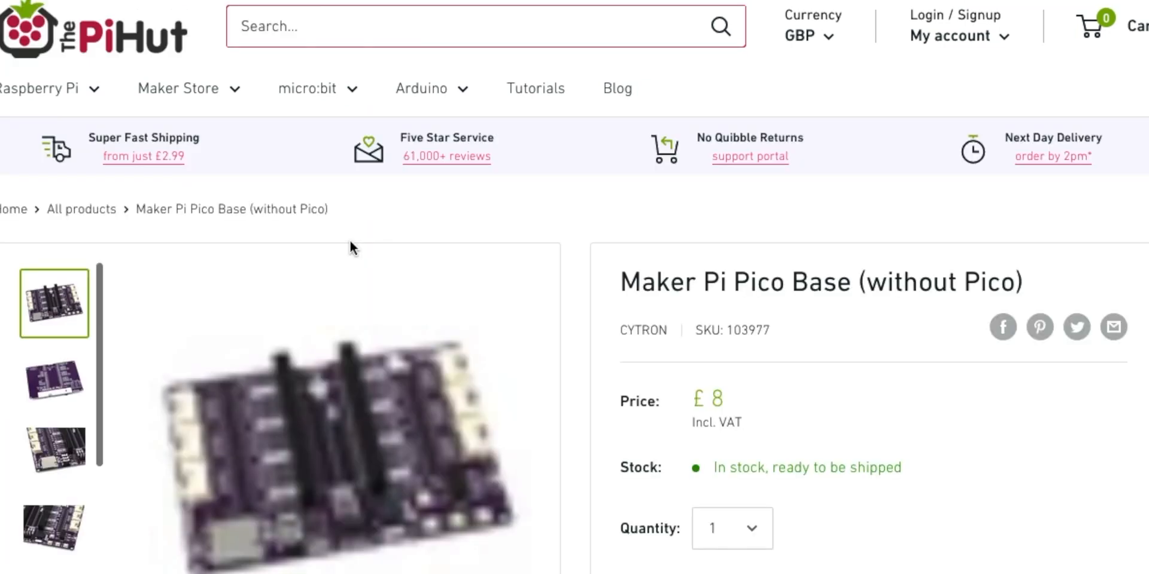
{"action": "scroll", "scroll_direction": "down", "scroll_amount": 3}
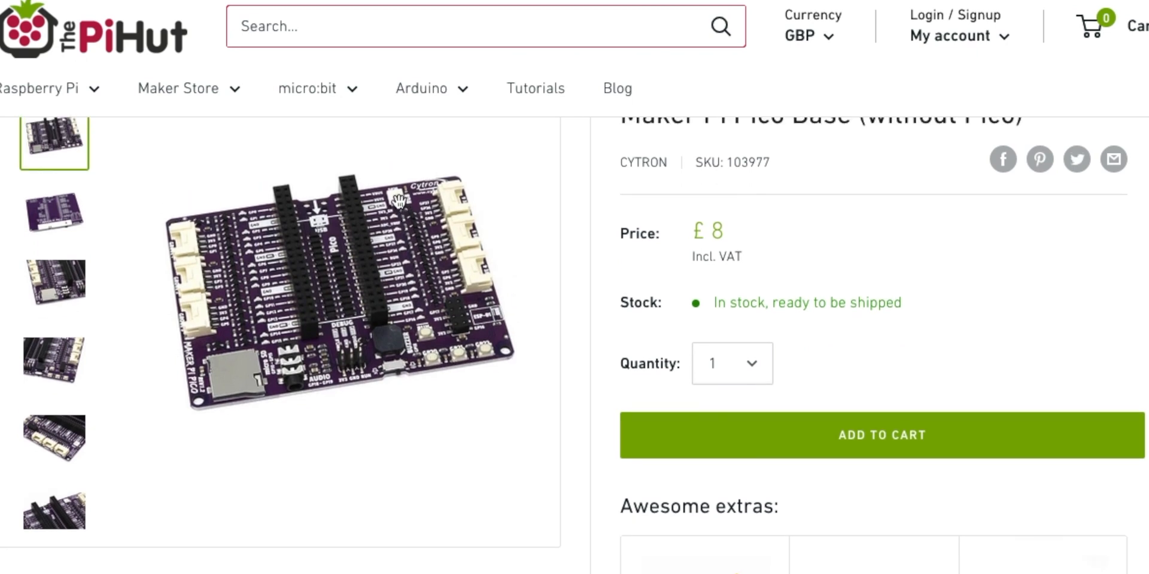
{"action": "mouse_move", "coordinate": [169, 299]}
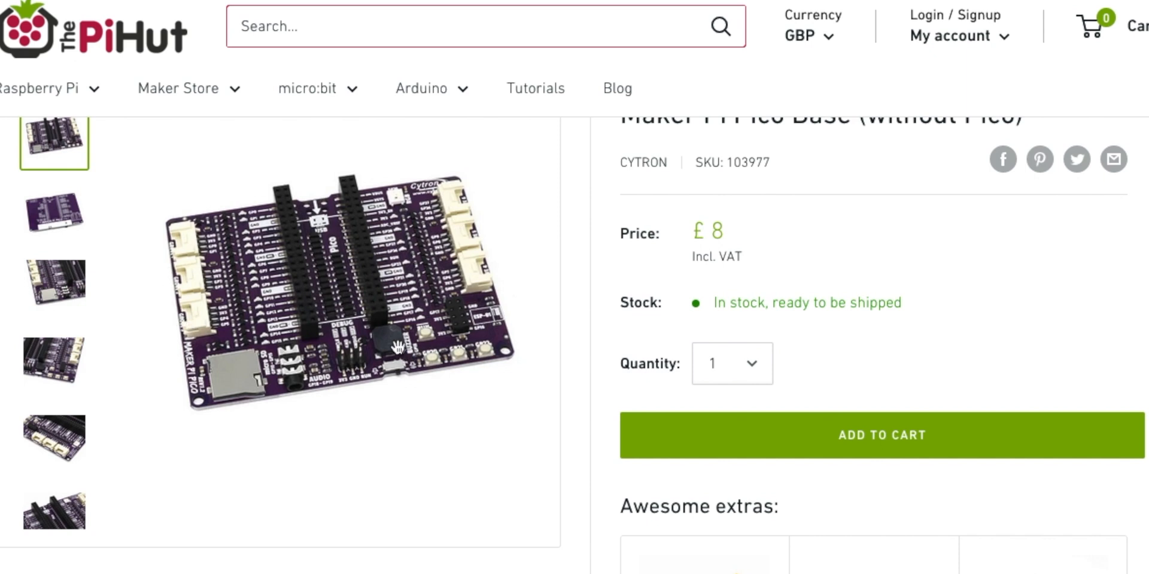
{"action": "mouse_move", "coordinate": [229, 389]}
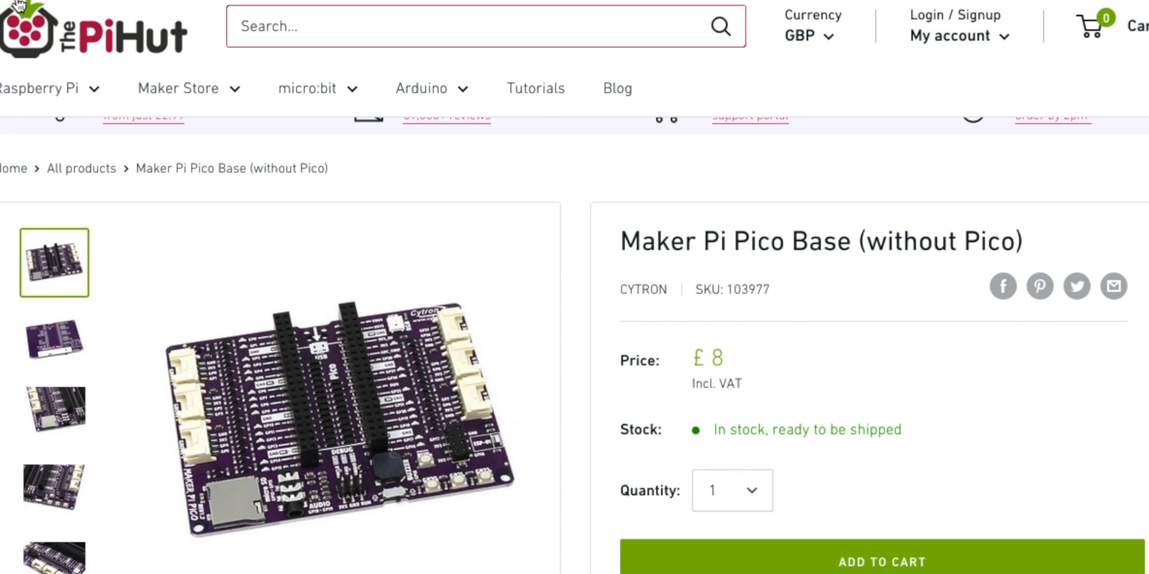
{"action": "mouse_move", "coordinate": [25, 7]}
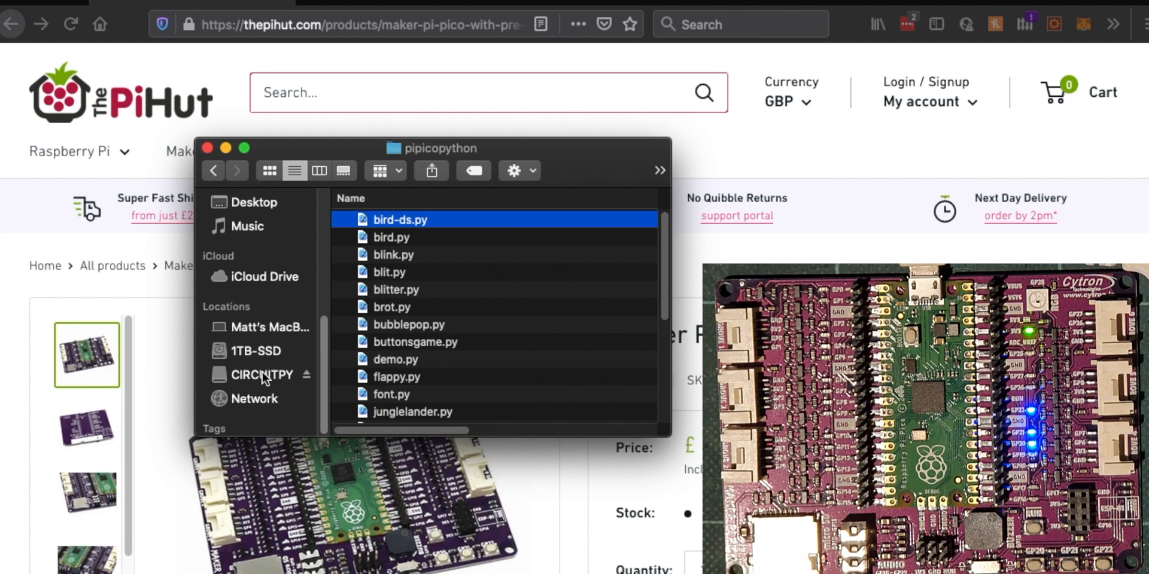
{"action": "mouse_move", "coordinate": [276, 380]}
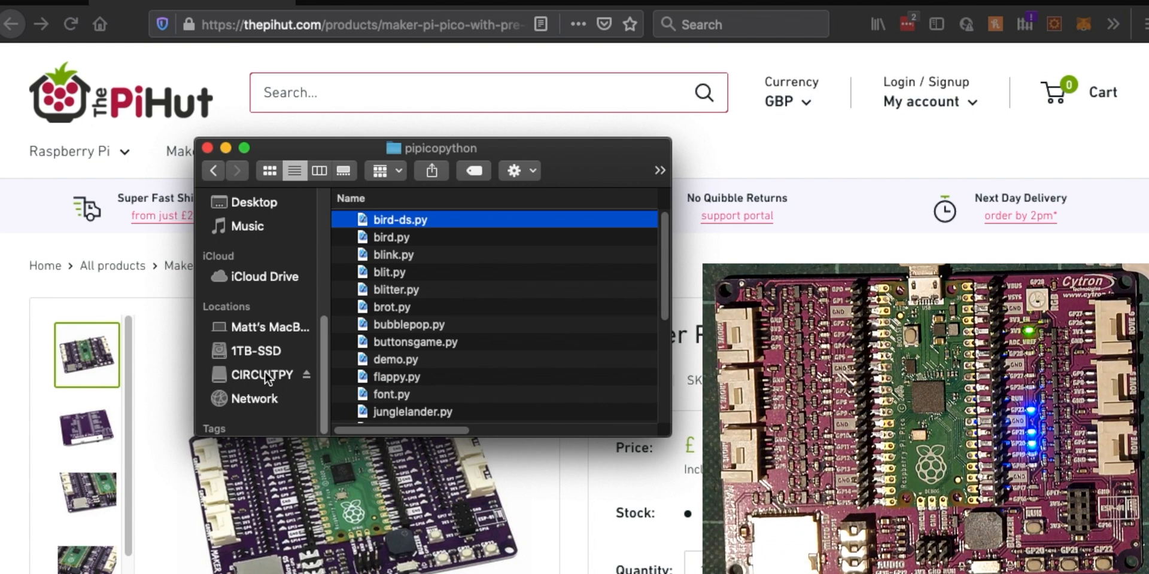
Browse the CIRCUITPY drive's files in Finder, then switch back to Thonny
{"action": "left_click", "coordinate": [260, 376]}
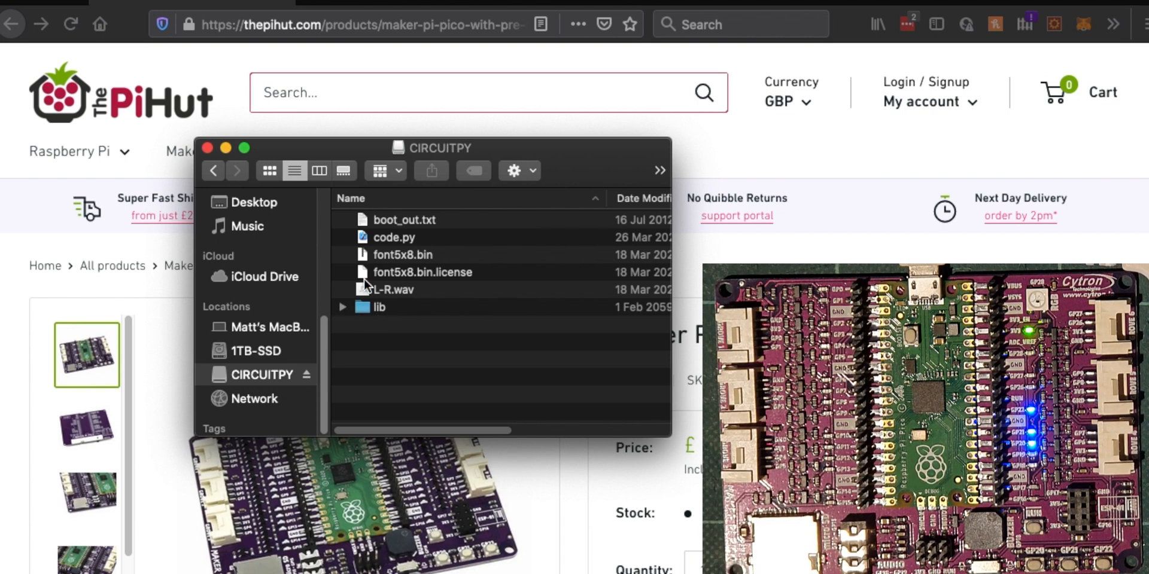
{"action": "mouse_move", "coordinate": [355, 307]}
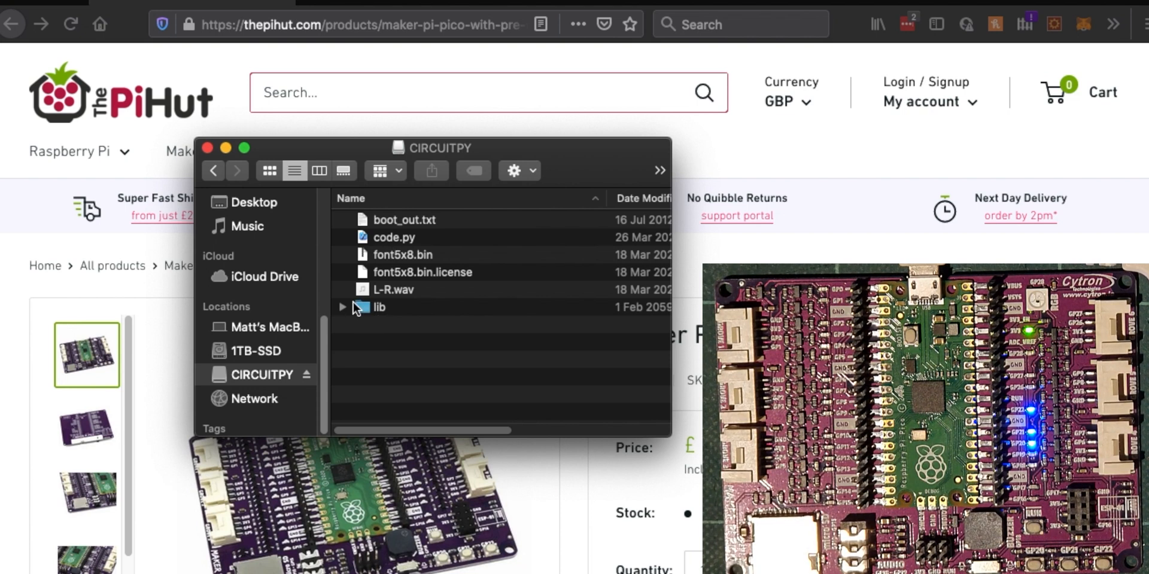
{"action": "key", "text": "cmd+tab"}
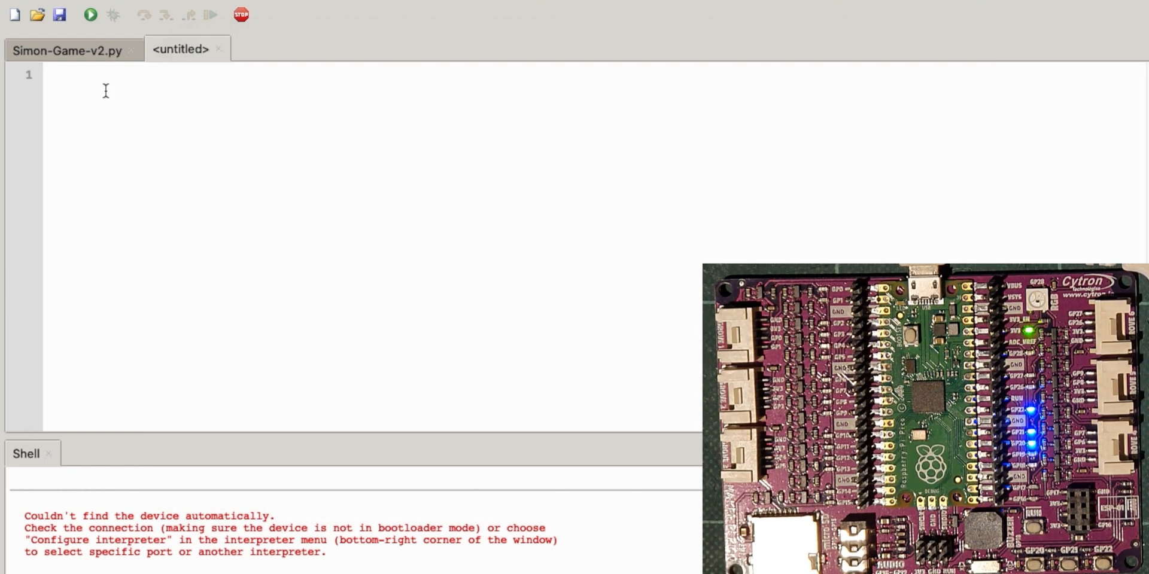
Open code.py from the CIRCUITPY drive and dismiss the internal error dialog
{"action": "left_click", "coordinate": [39, 15]}
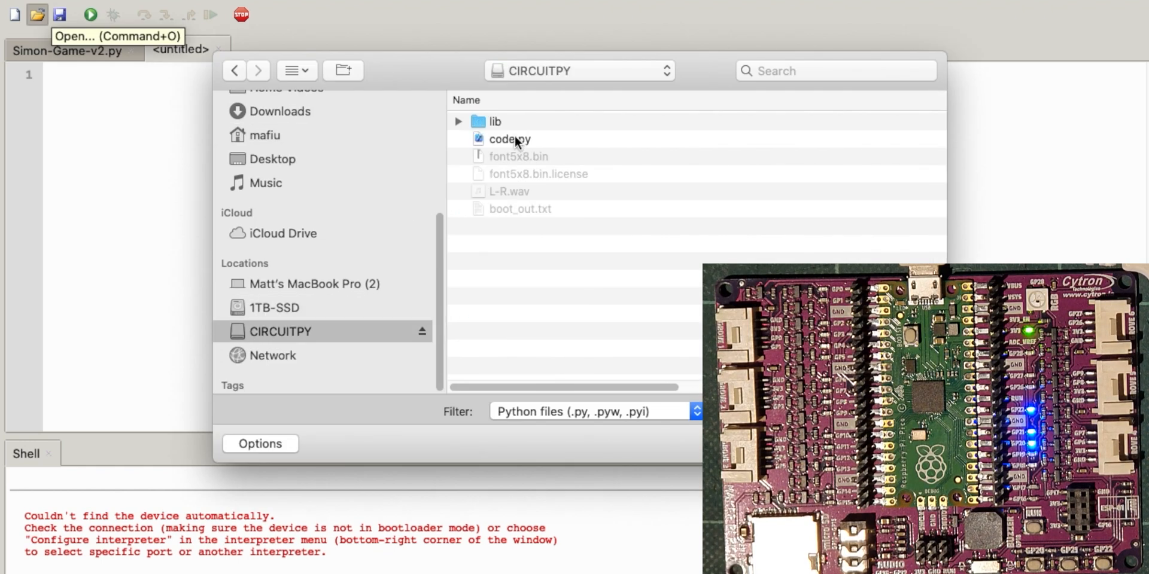
{"action": "double_click", "coordinate": [508, 139]}
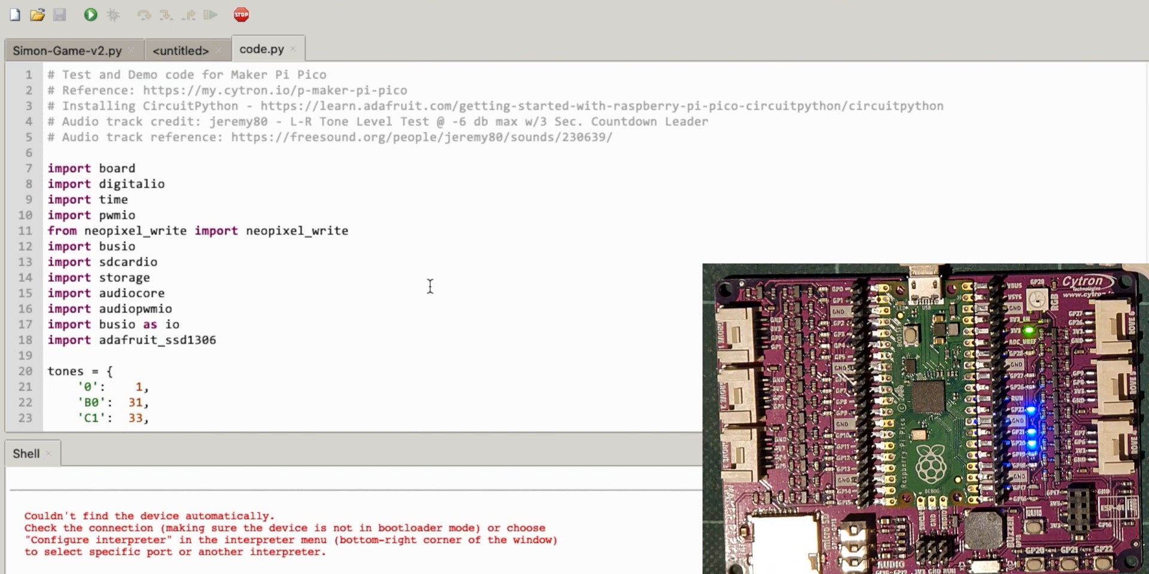
{"action": "mouse_move", "coordinate": [94, 39]}
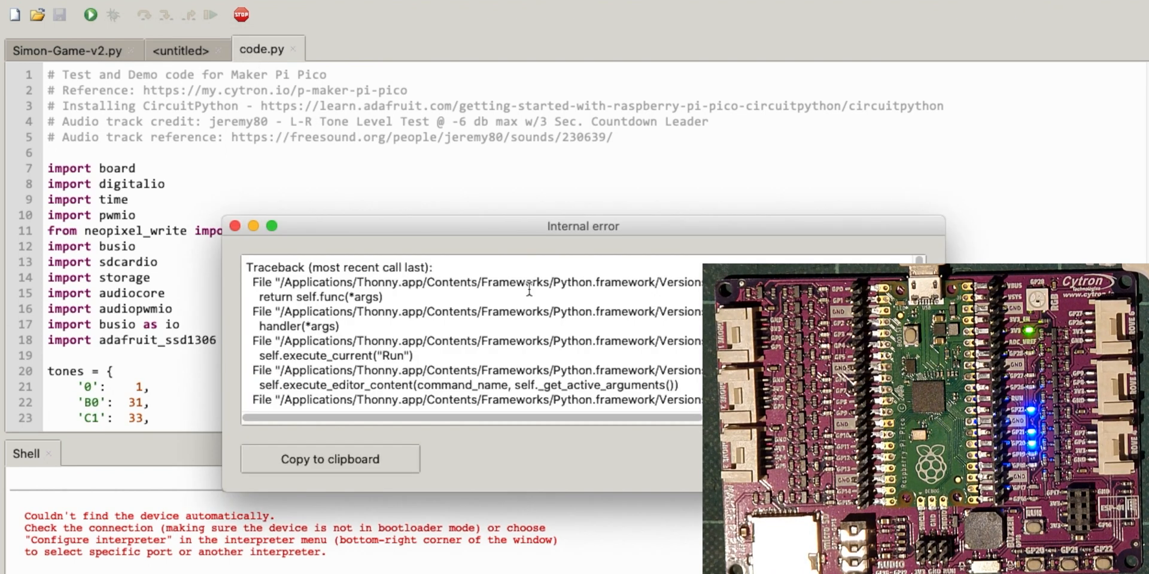
{"action": "left_click", "coordinate": [235, 226]}
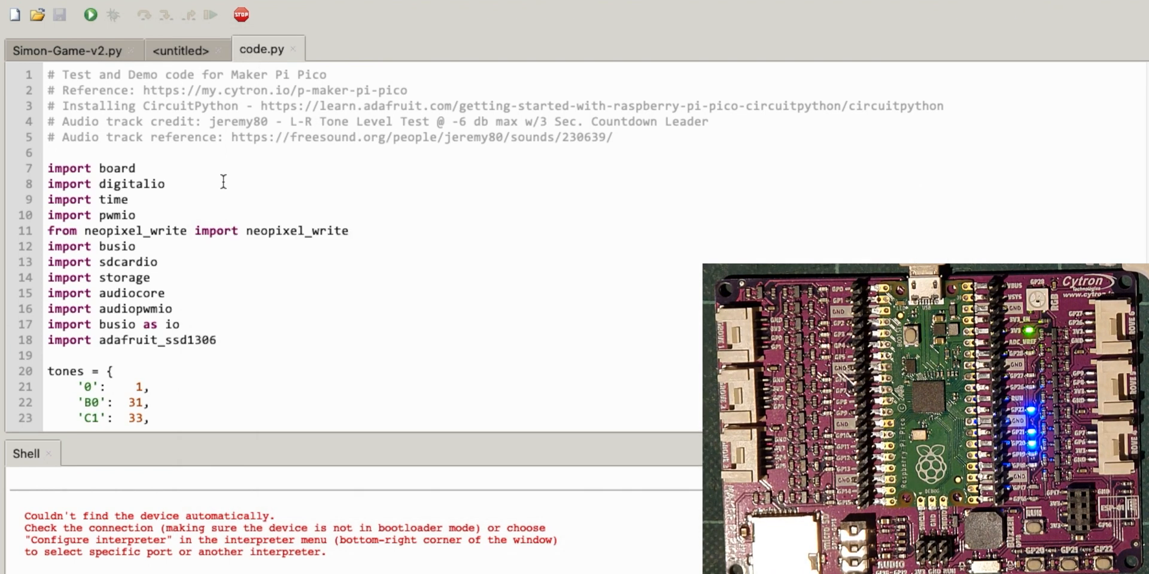
{"action": "mouse_move", "coordinate": [286, 166]}
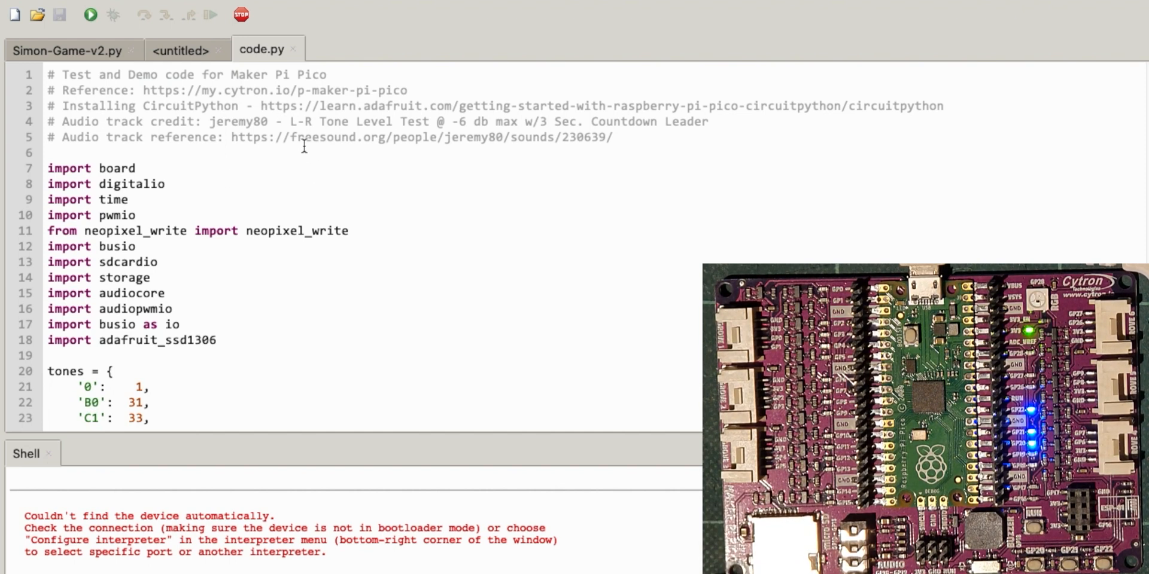
{"action": "mouse_move", "coordinate": [316, 166]}
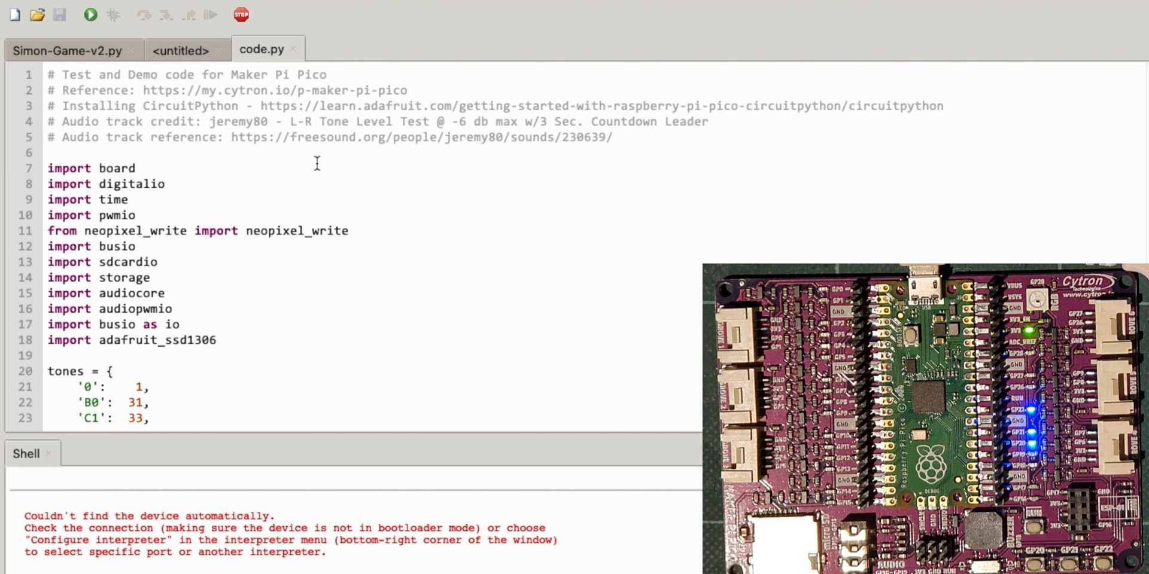
{"action": "scroll", "scroll_direction": "down", "scroll_amount": 3}
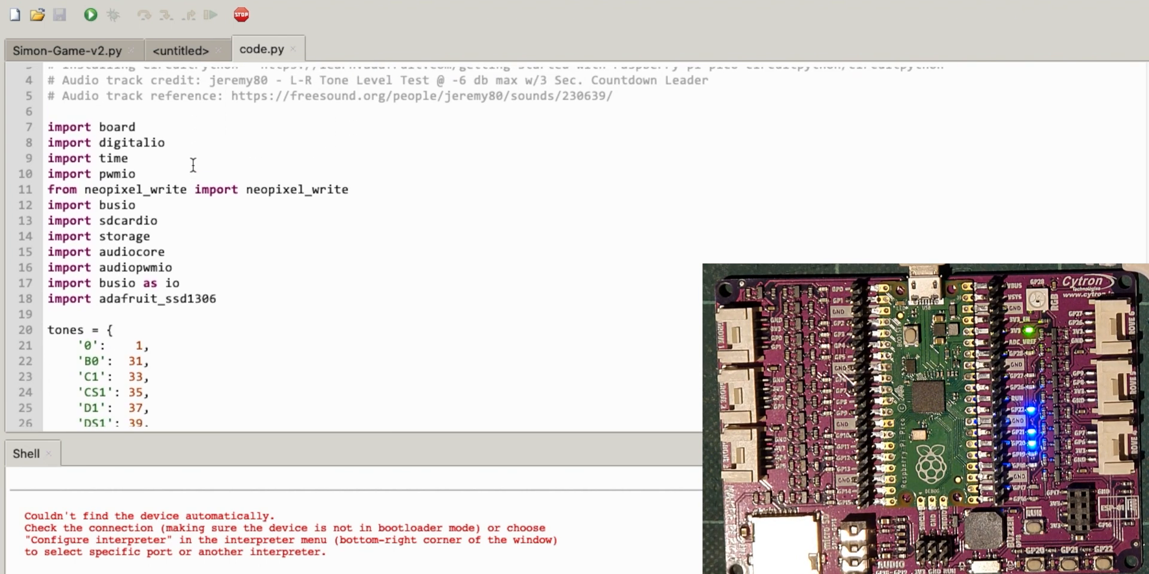
{"action": "mouse_move", "coordinate": [125, 236]}
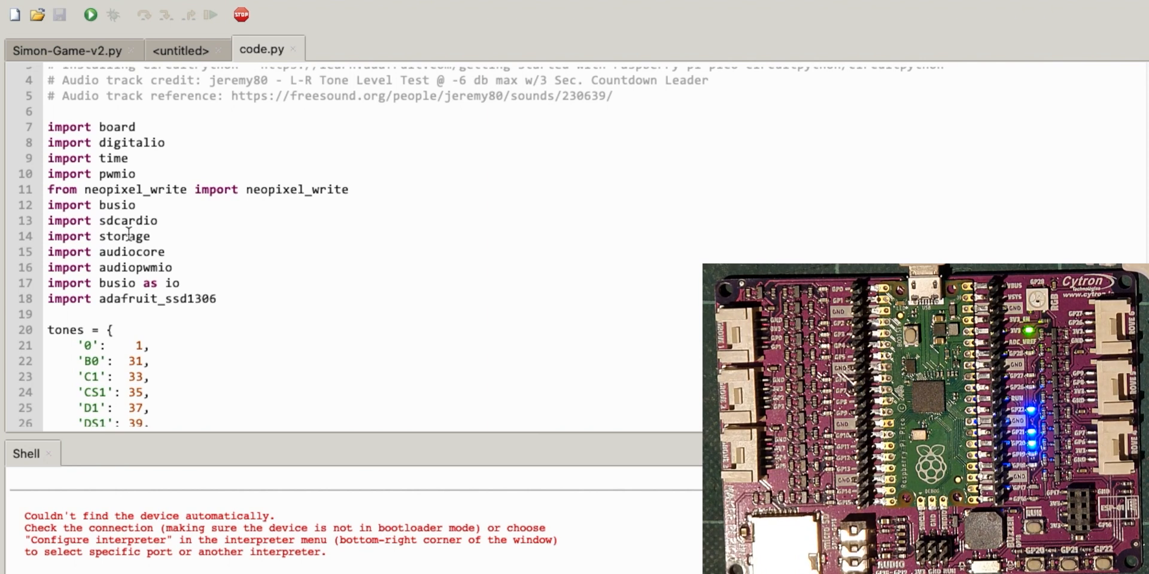
{"action": "scroll", "scroll_direction": "down", "scroll_amount": 3}
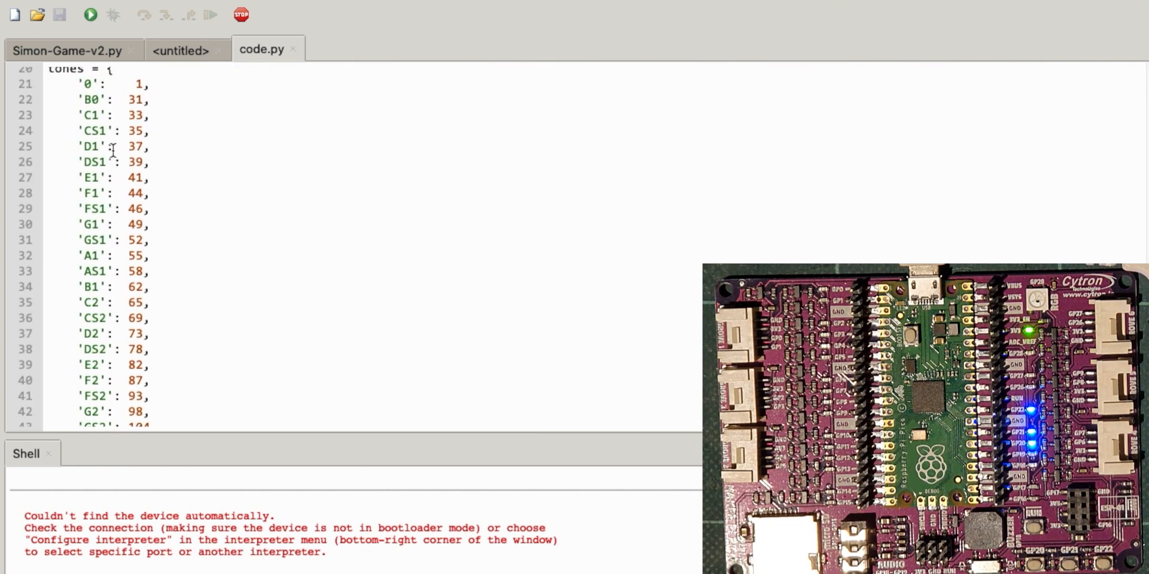
{"action": "scroll", "scroll_direction": "down", "scroll_amount": 3}
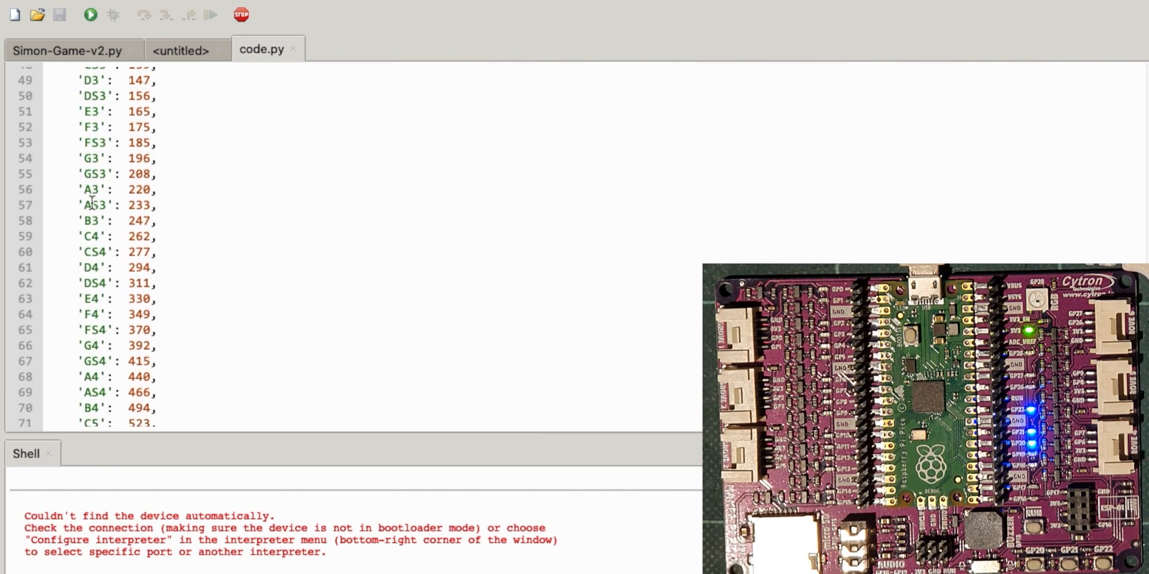
{"action": "scroll", "scroll_direction": "down", "scroll_amount": 3}
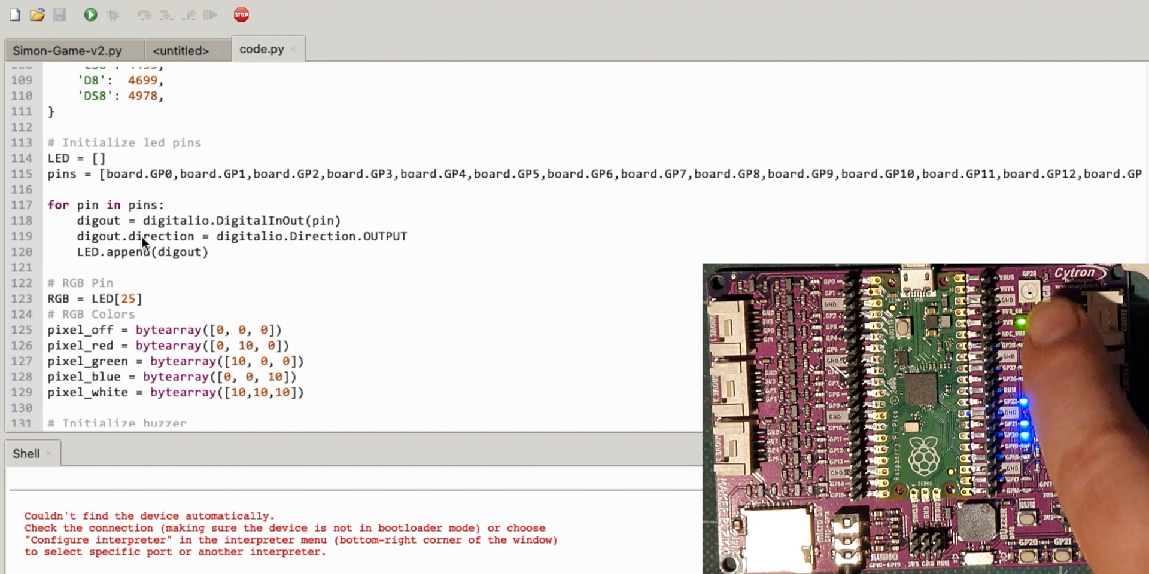
{"action": "scroll", "scroll_direction": "down", "scroll_amount": 3}
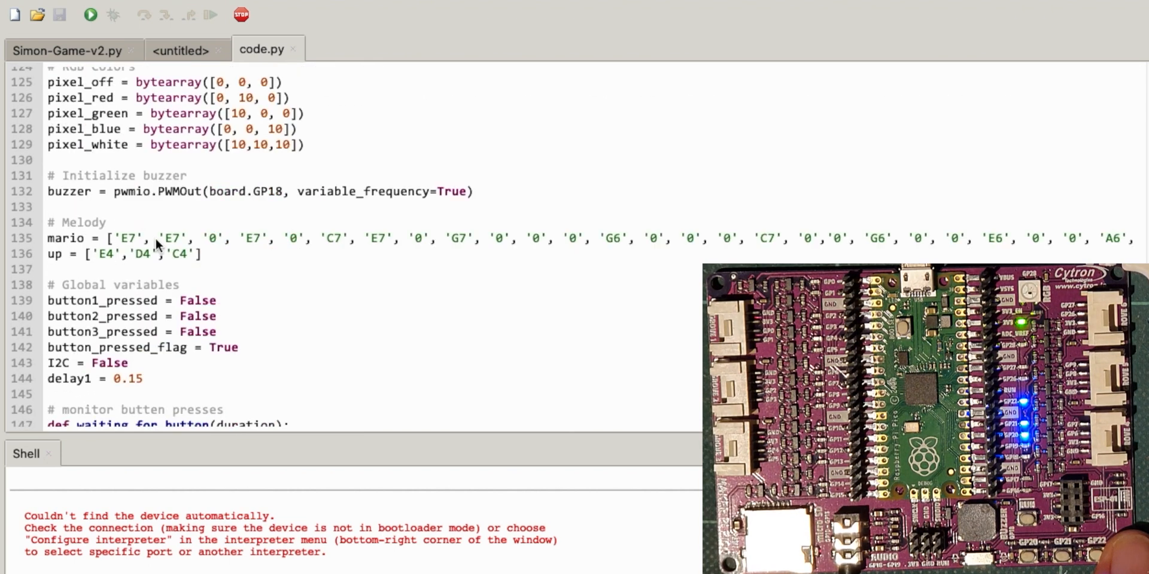
{"action": "scroll", "scroll_direction": "down", "scroll_amount": 3}
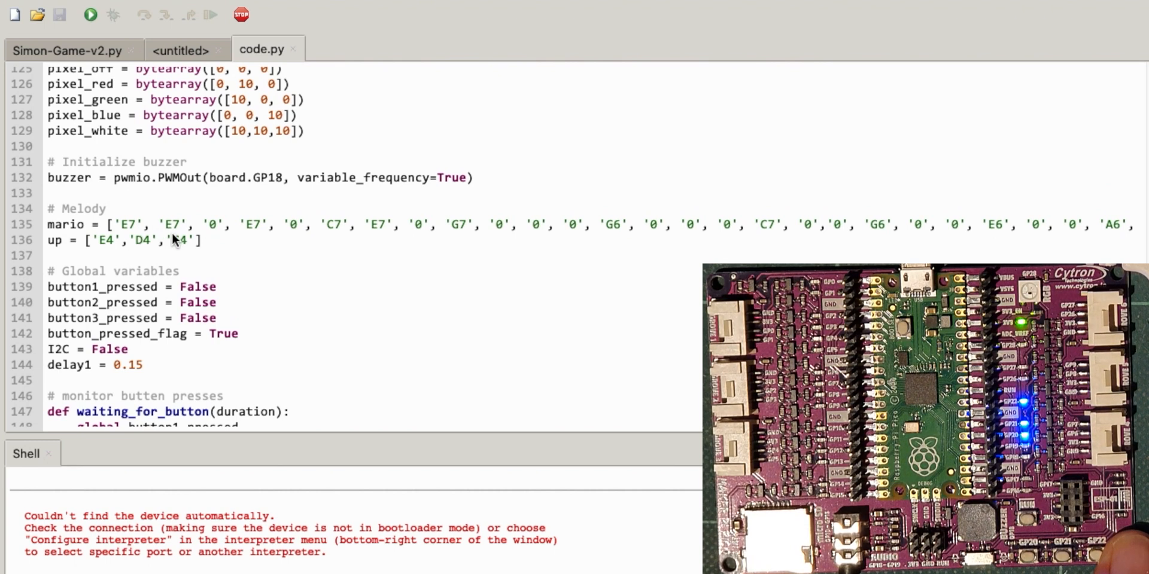
{"action": "scroll", "scroll_direction": "down", "scroll_amount": 3}
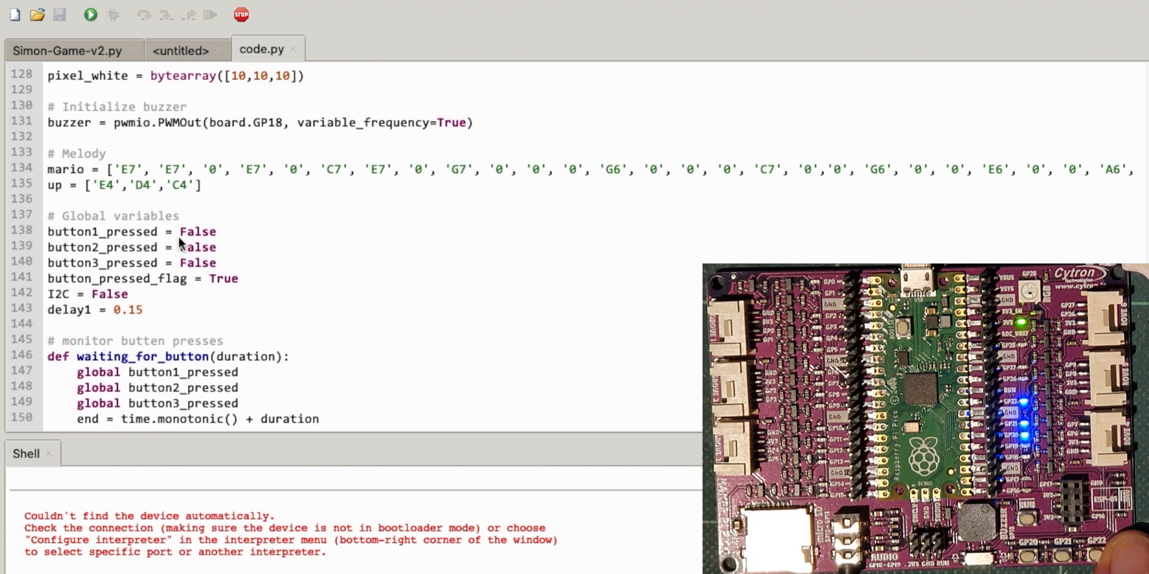
{"action": "scroll", "scroll_direction": "down", "scroll_amount": 3}
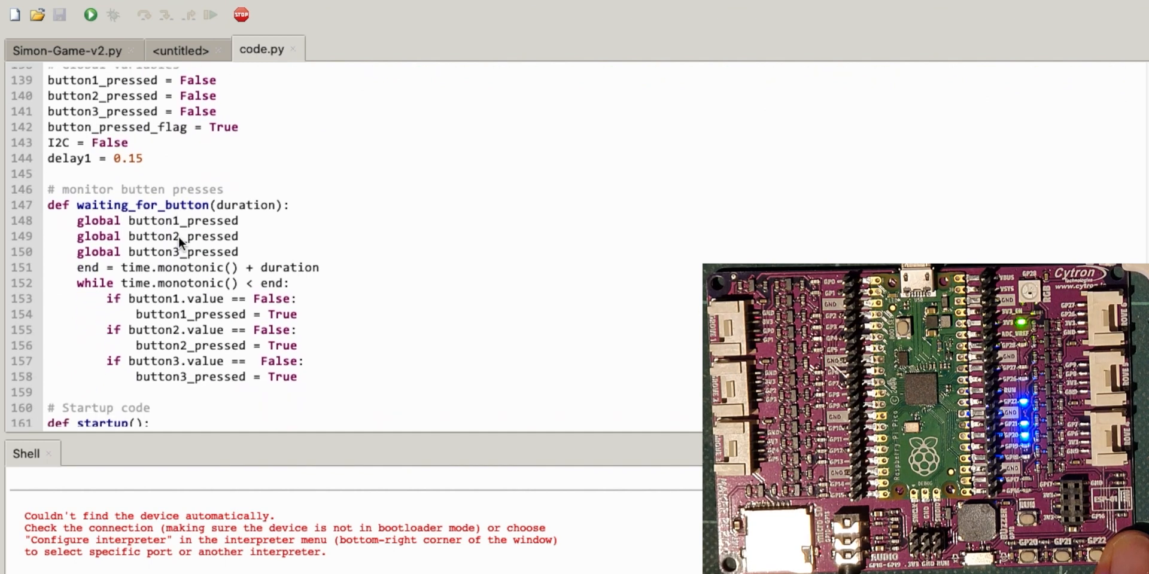
{"action": "scroll", "scroll_direction": "down", "scroll_amount": 3}
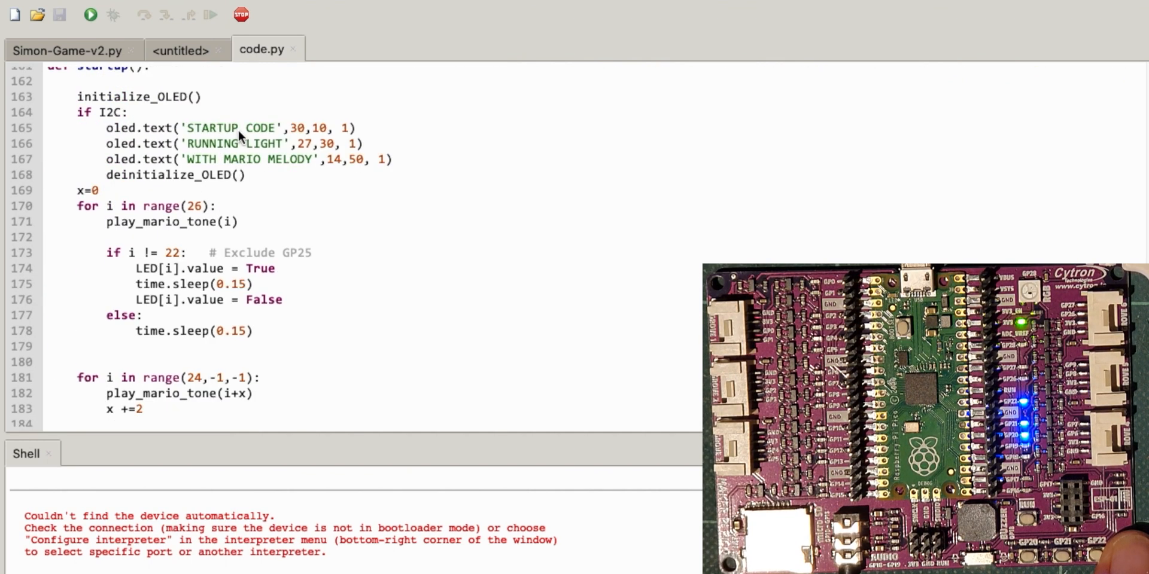
{"action": "mouse_move", "coordinate": [260, 179]}
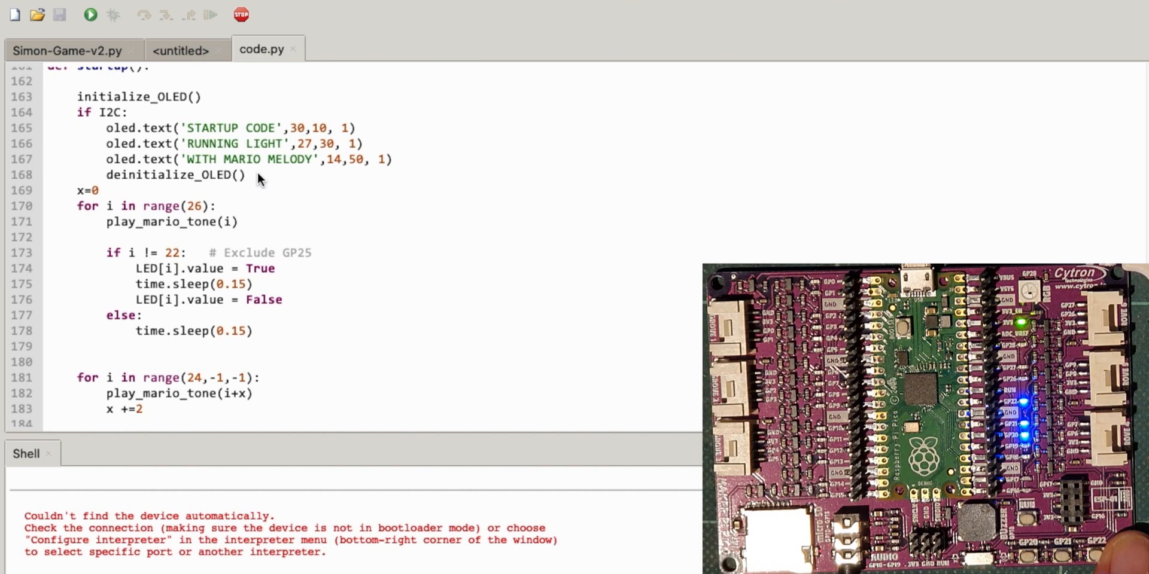
{"action": "scroll", "scroll_direction": "down", "scroll_amount": 3}
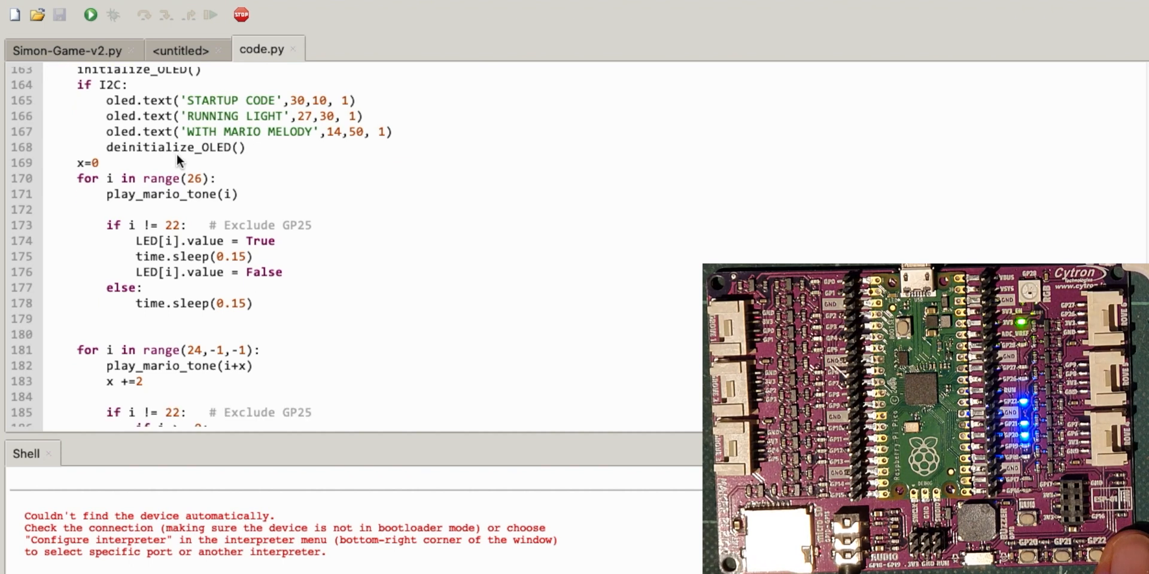
{"action": "scroll", "scroll_direction": "down", "scroll_amount": 3}
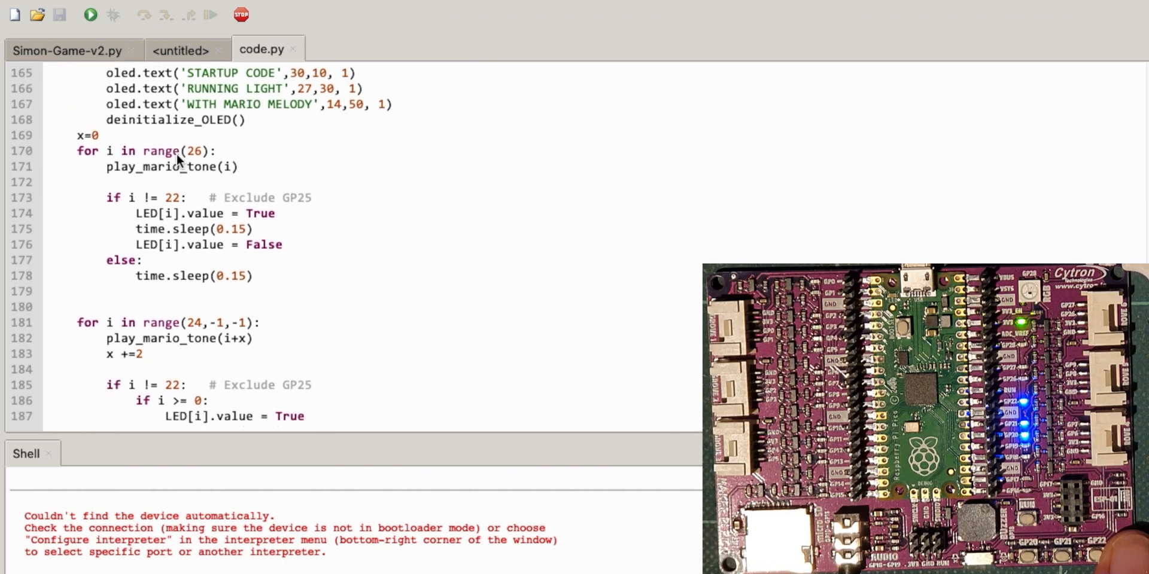
{"action": "scroll", "scroll_direction": "down", "scroll_amount": 3}
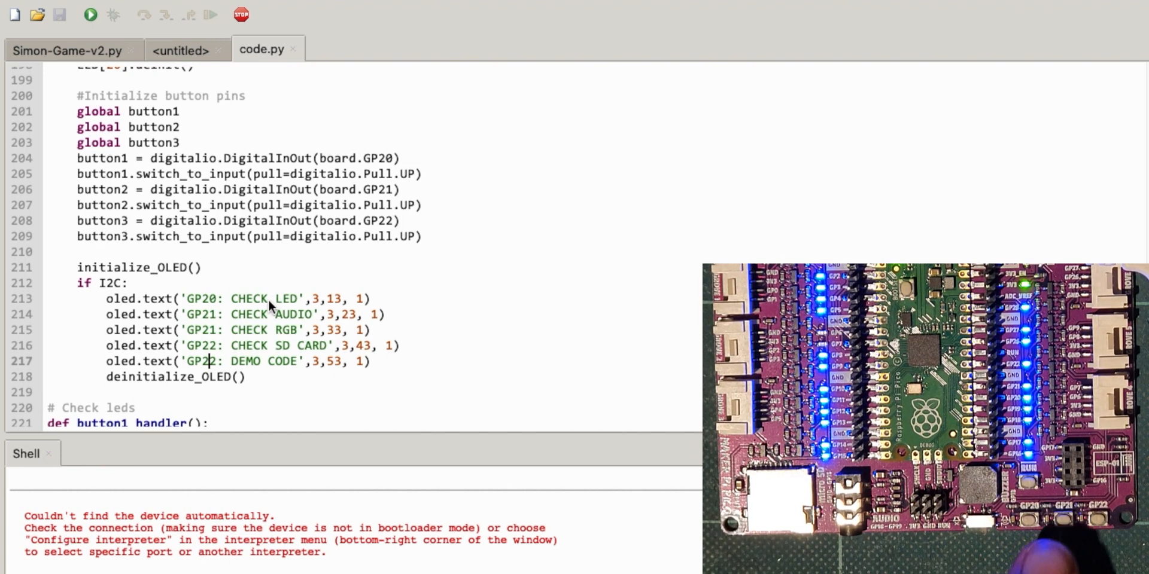
{"action": "mouse_move", "coordinate": [306, 327]}
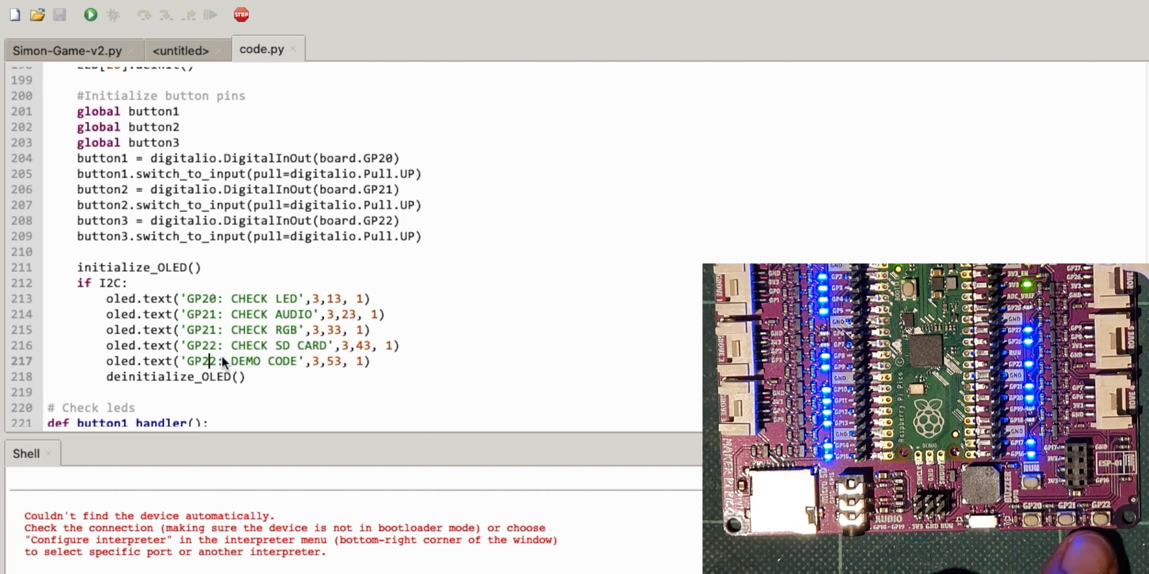
{"action": "mouse_move", "coordinate": [255, 371]}
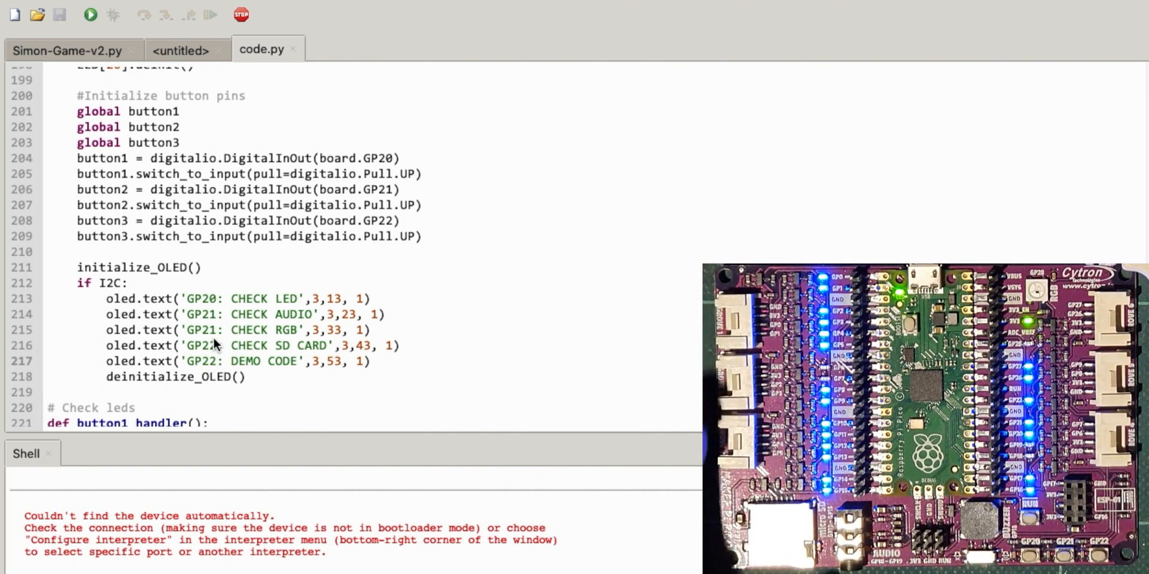
{"action": "scroll", "scroll_direction": "down", "scroll_amount": 3}
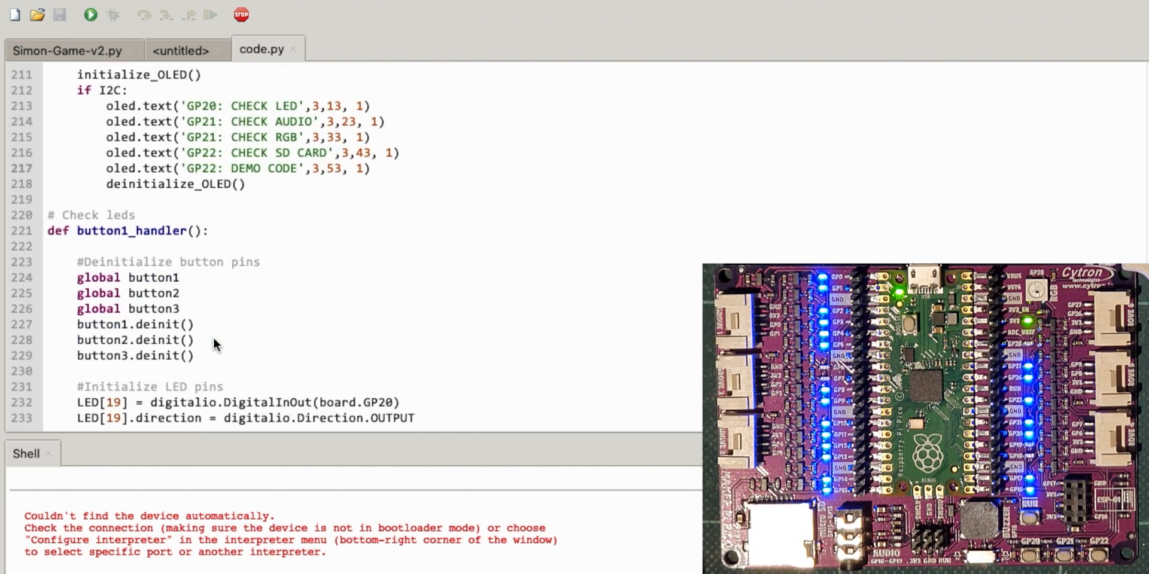
{"action": "scroll", "scroll_direction": "down", "scroll_amount": 3}
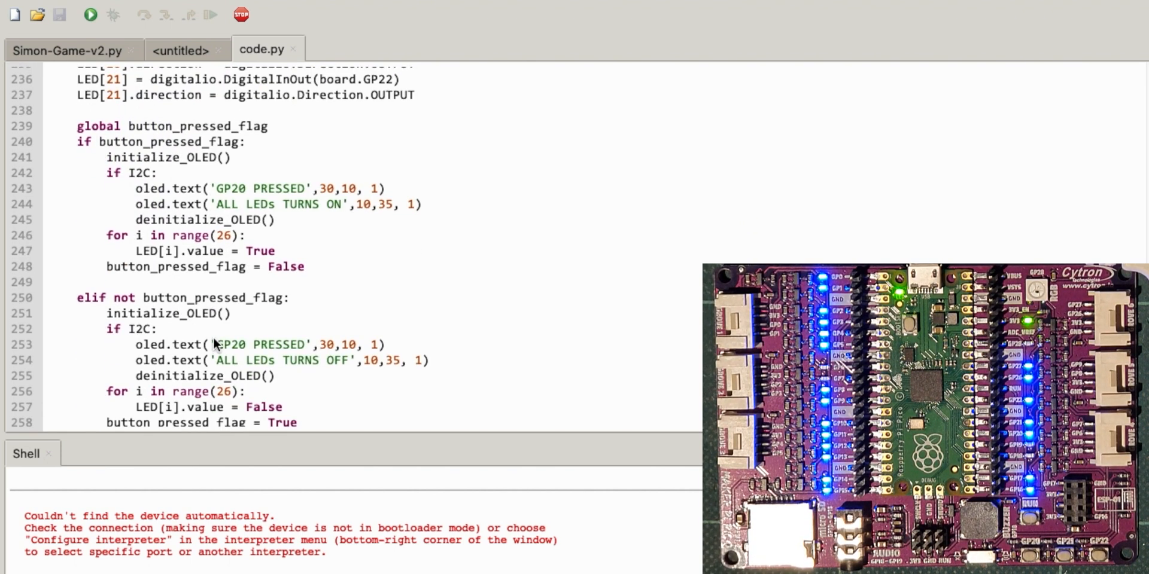
{"action": "scroll", "scroll_direction": "down", "scroll_amount": 3}
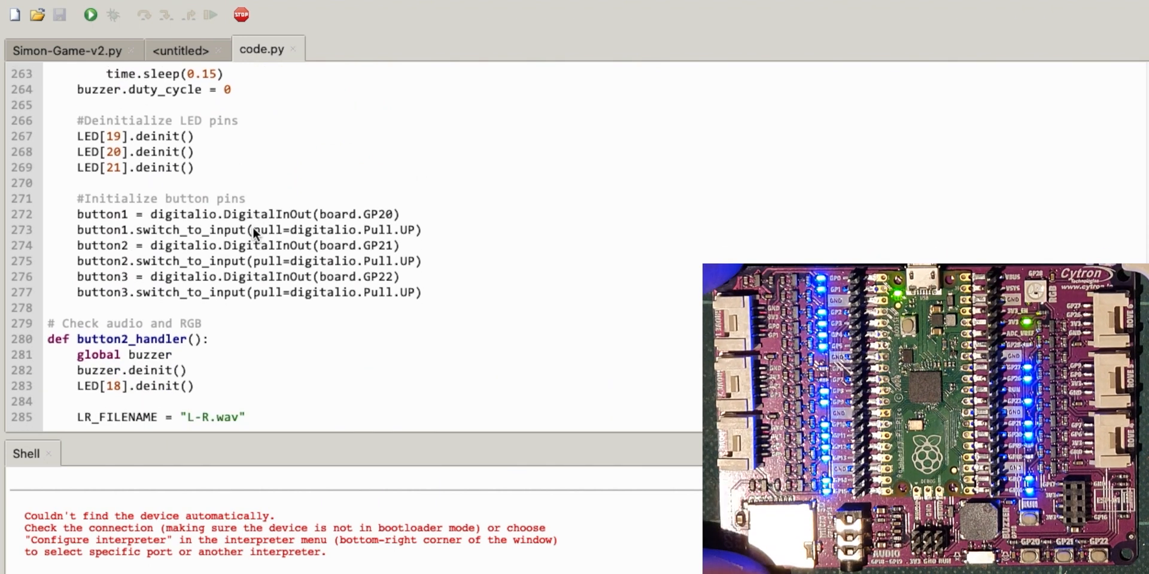
{"action": "scroll", "scroll_direction": "down", "scroll_amount": 3}
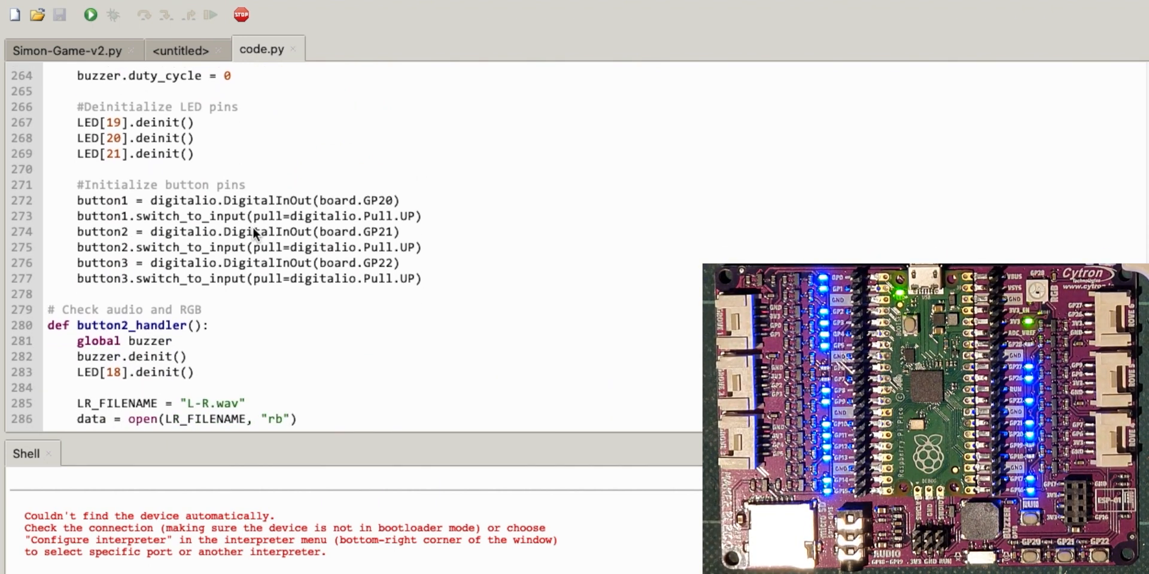
{"action": "scroll", "scroll_direction": "down", "scroll_amount": 3}
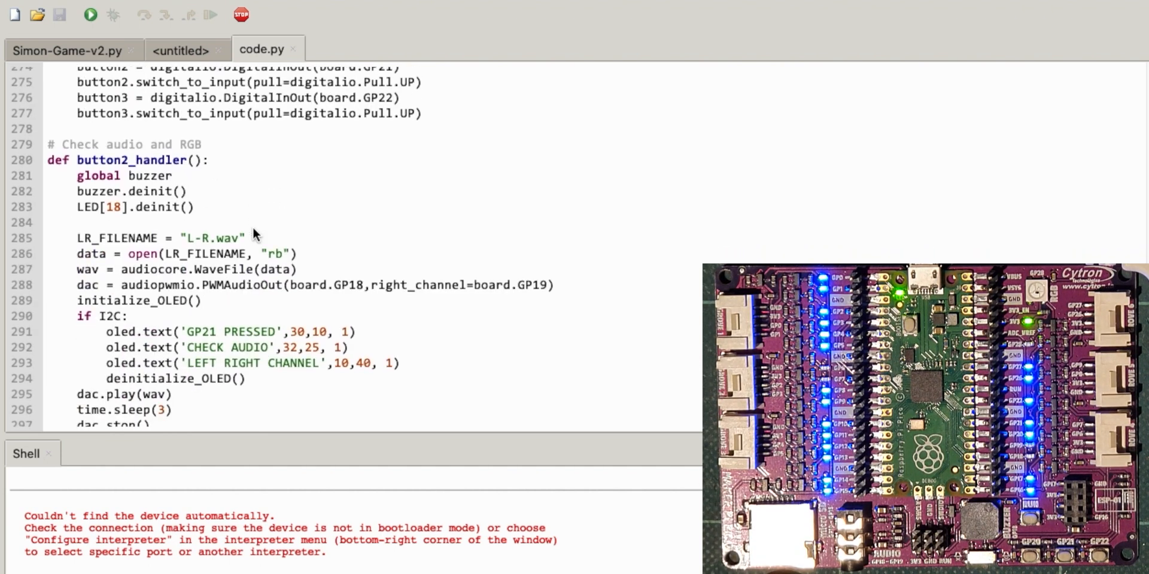
{"action": "scroll", "scroll_direction": "down", "scroll_amount": 3}
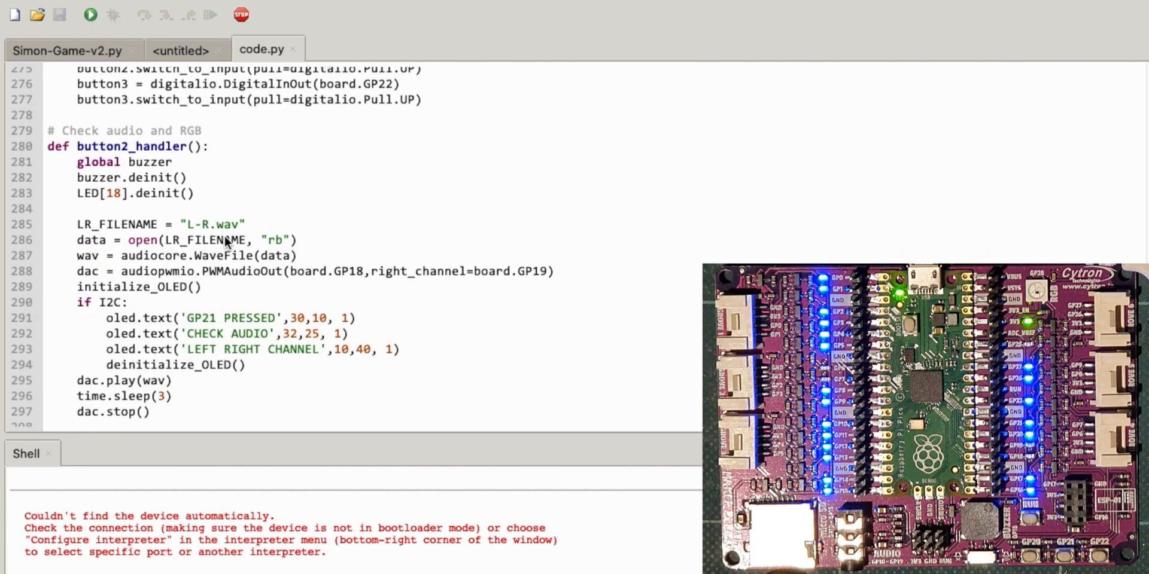
{"action": "scroll", "scroll_direction": "down", "scroll_amount": 3}
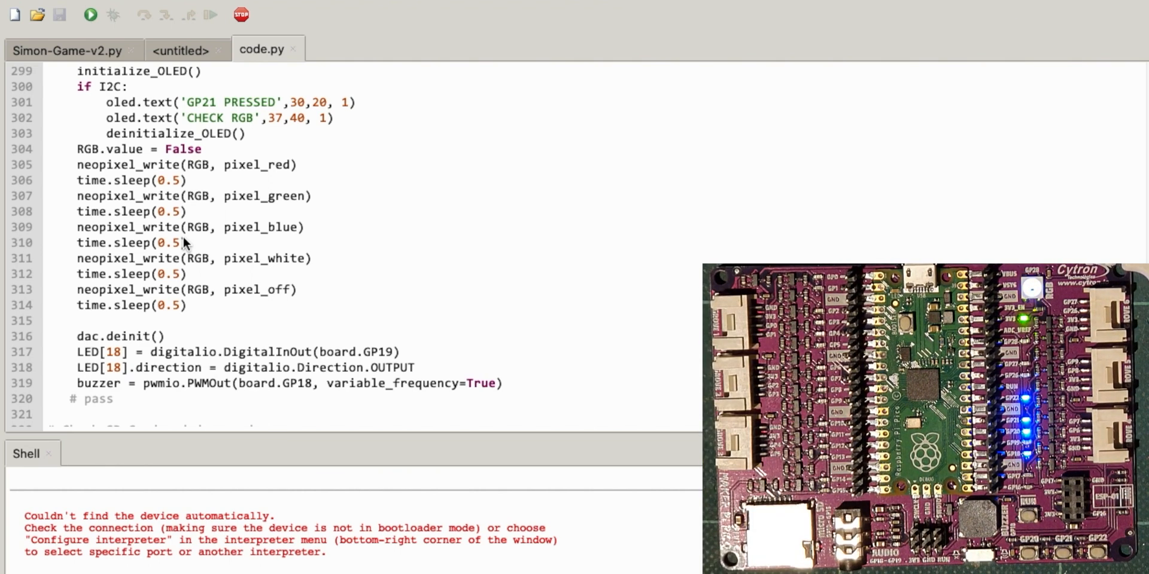
{"action": "scroll", "scroll_direction": "down", "scroll_amount": 3}
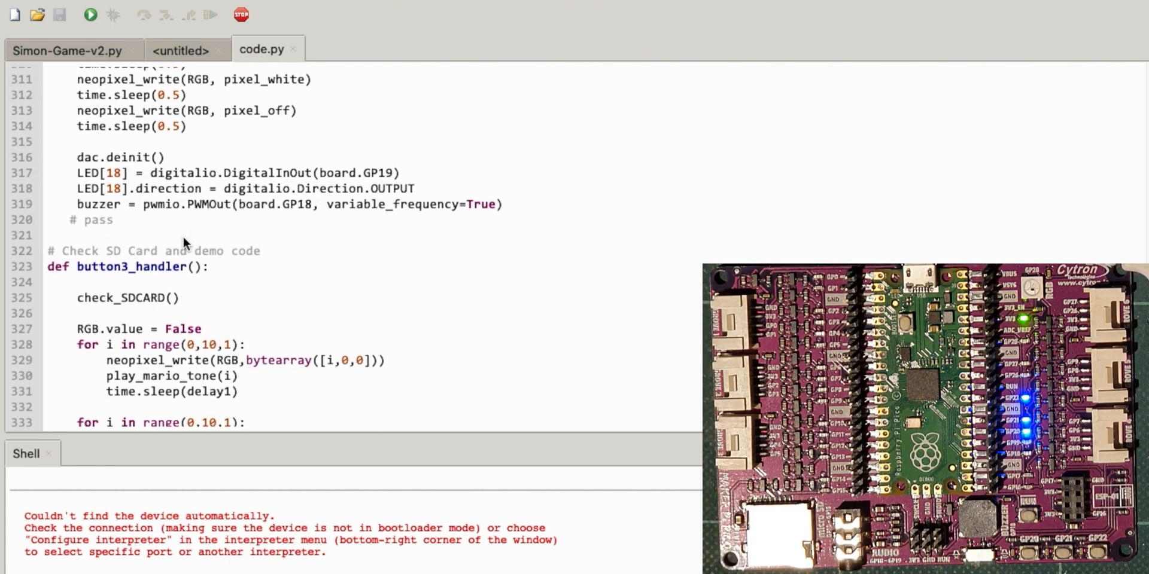
{"action": "scroll", "scroll_direction": "down", "scroll_amount": 3}
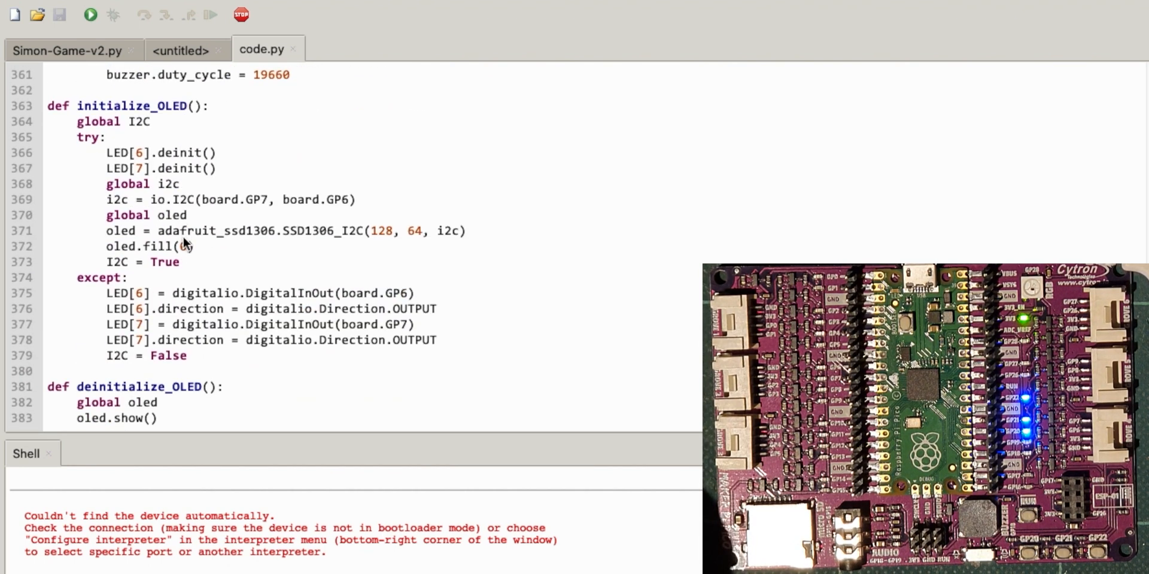
{"action": "scroll", "scroll_direction": "down", "scroll_amount": 3}
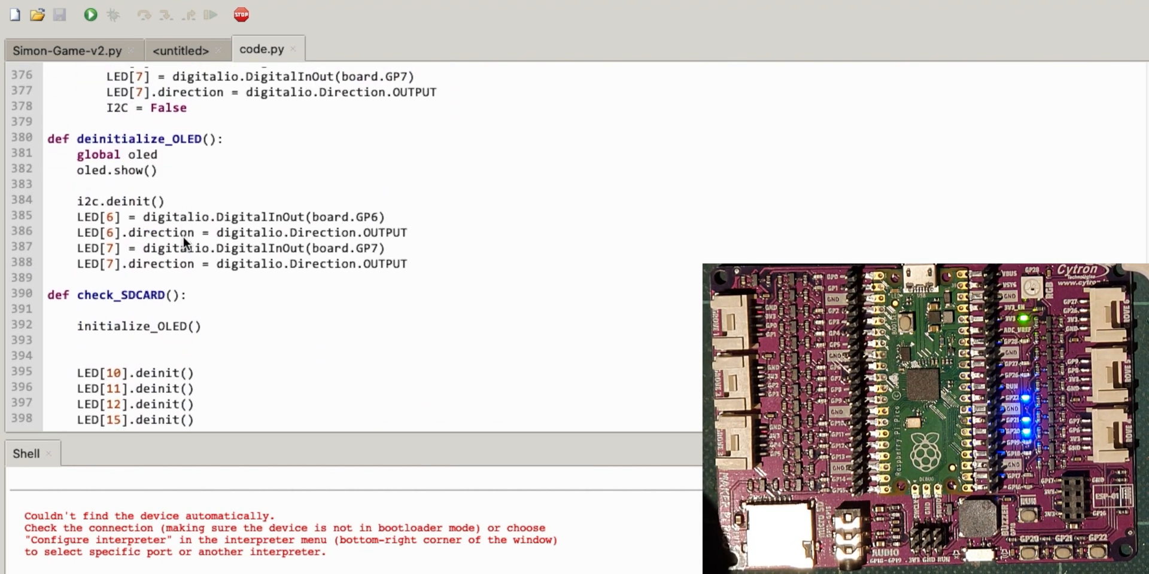
{"action": "scroll", "scroll_direction": "down", "scroll_amount": 3}
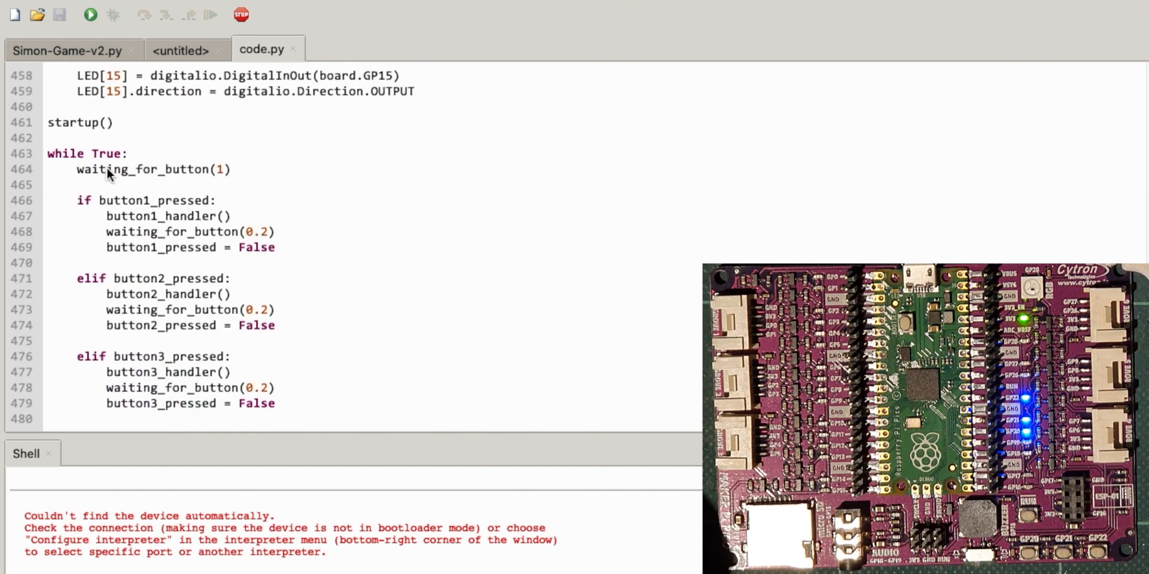
{"action": "mouse_move", "coordinate": [142, 255]}
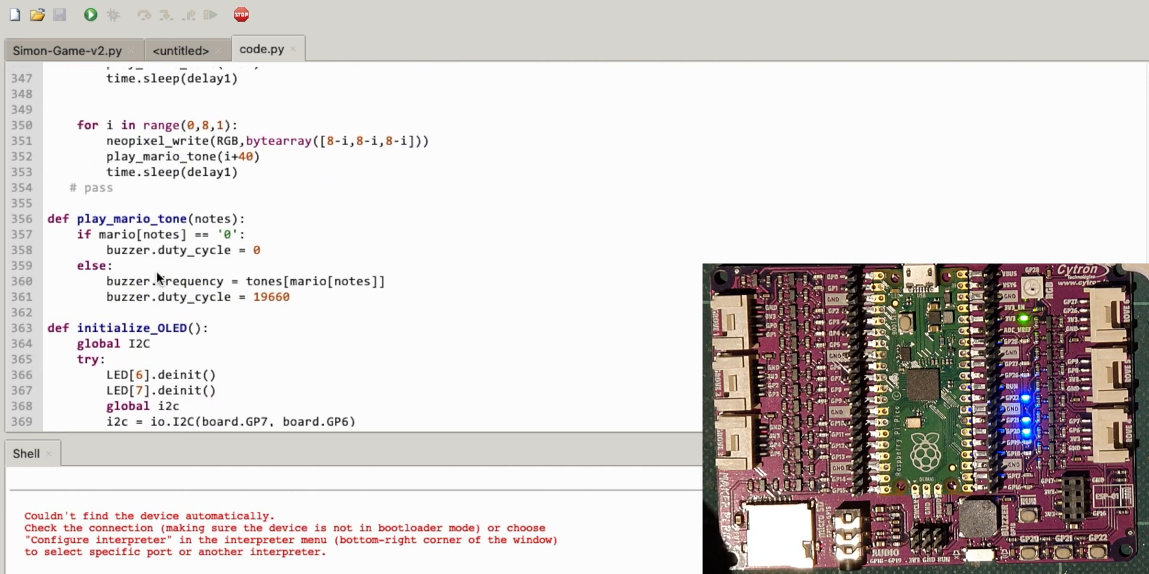
{"action": "scroll", "scroll_direction": "down", "scroll_amount": 3}
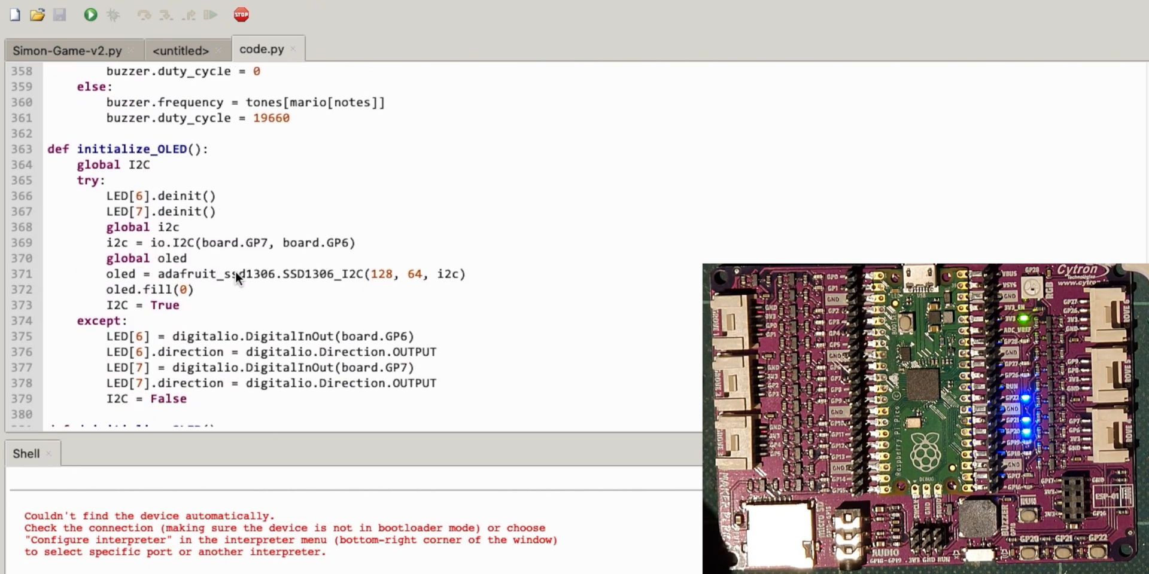